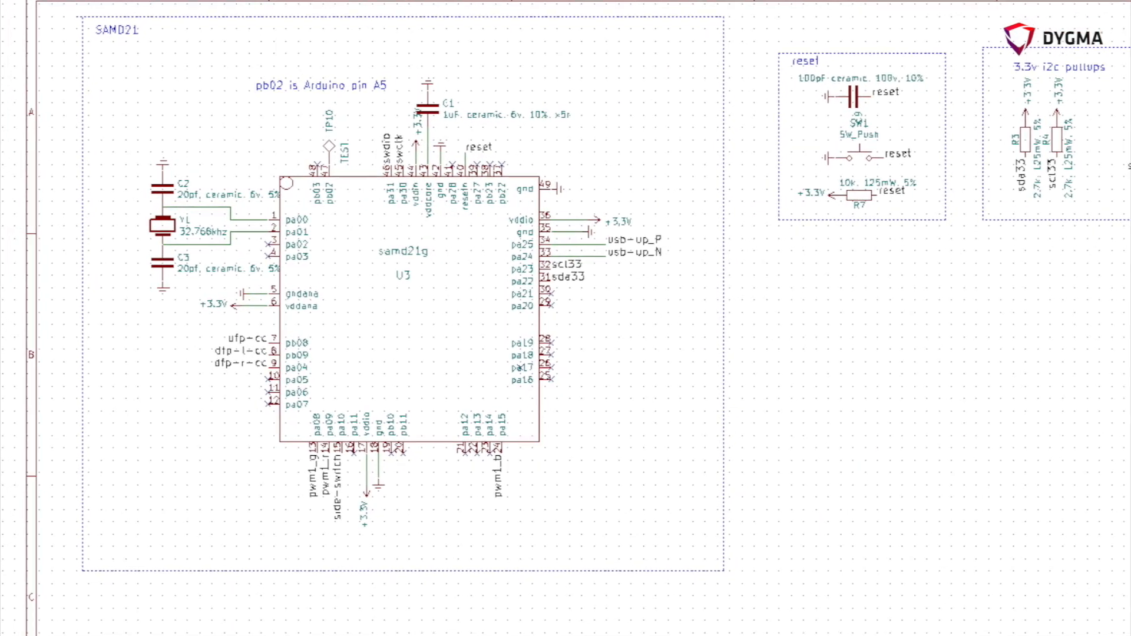
scroll("down", 3)
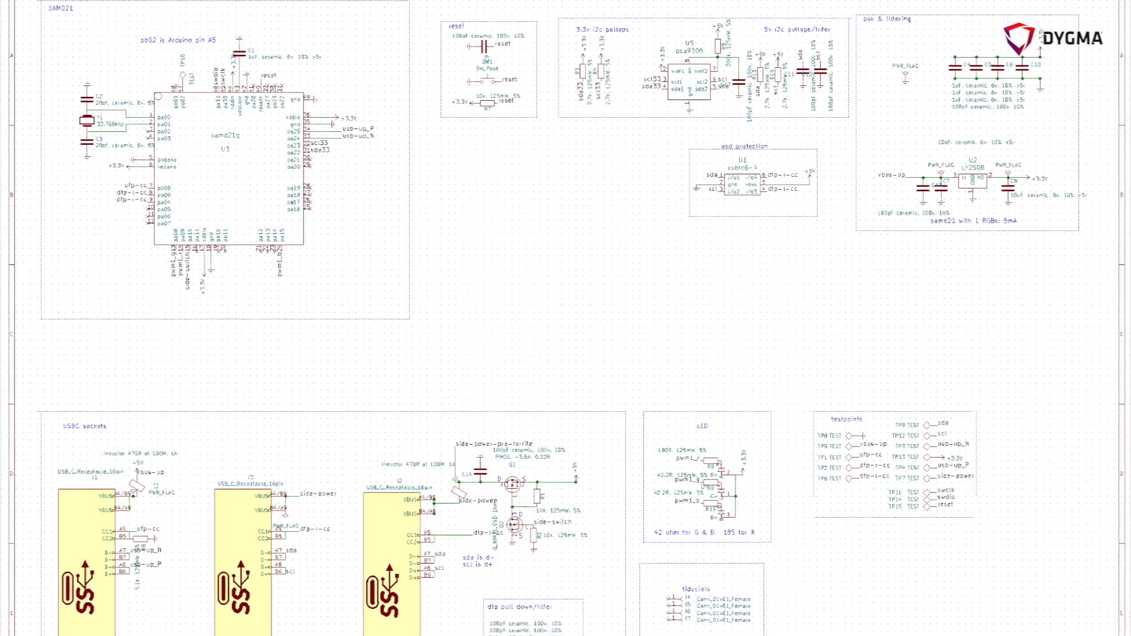
scroll("down", 3)
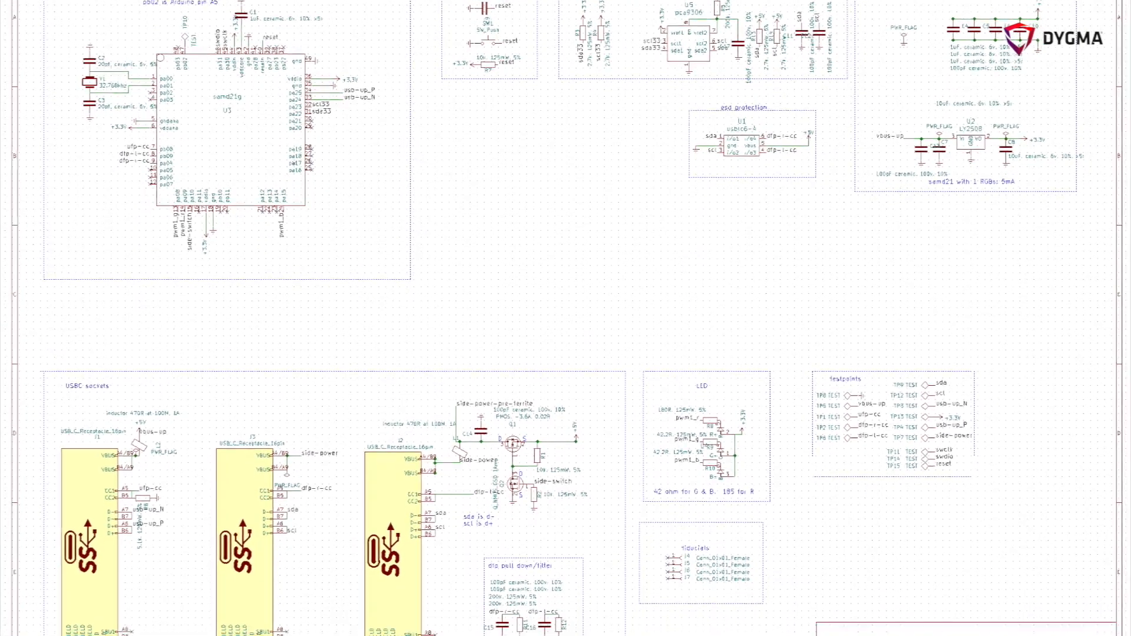